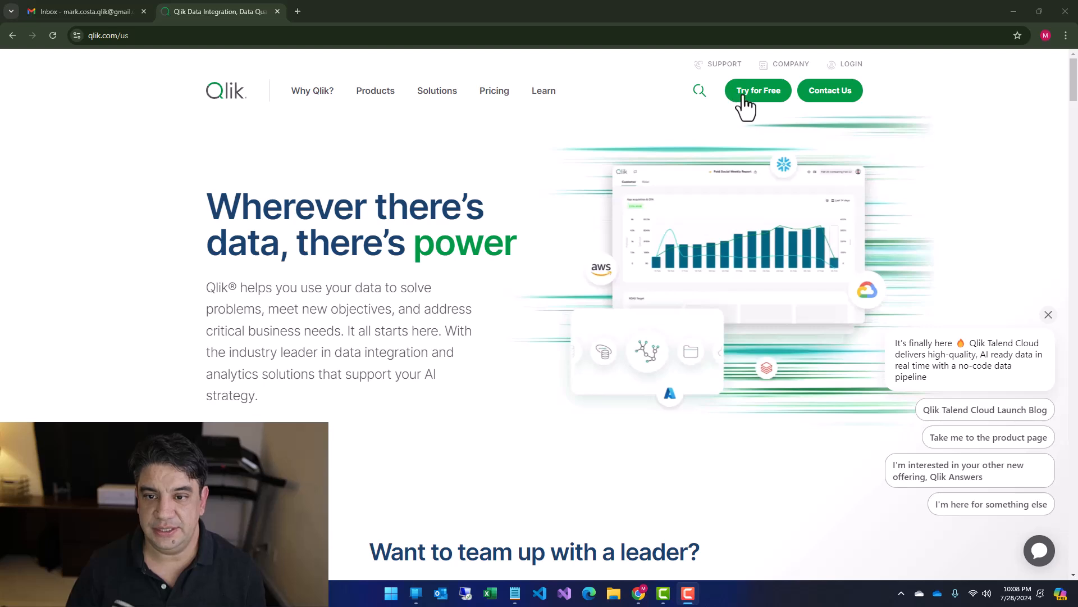
Step: Open Try for Free and scroll to the Qlik Sense trial card
left_click(757, 90)
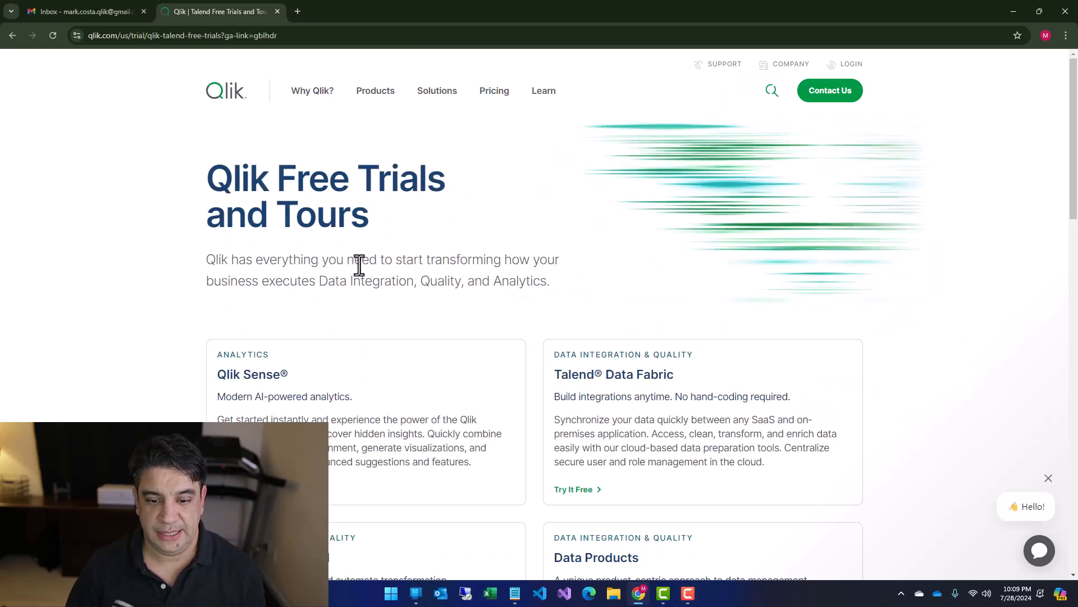
scroll("down", 3)
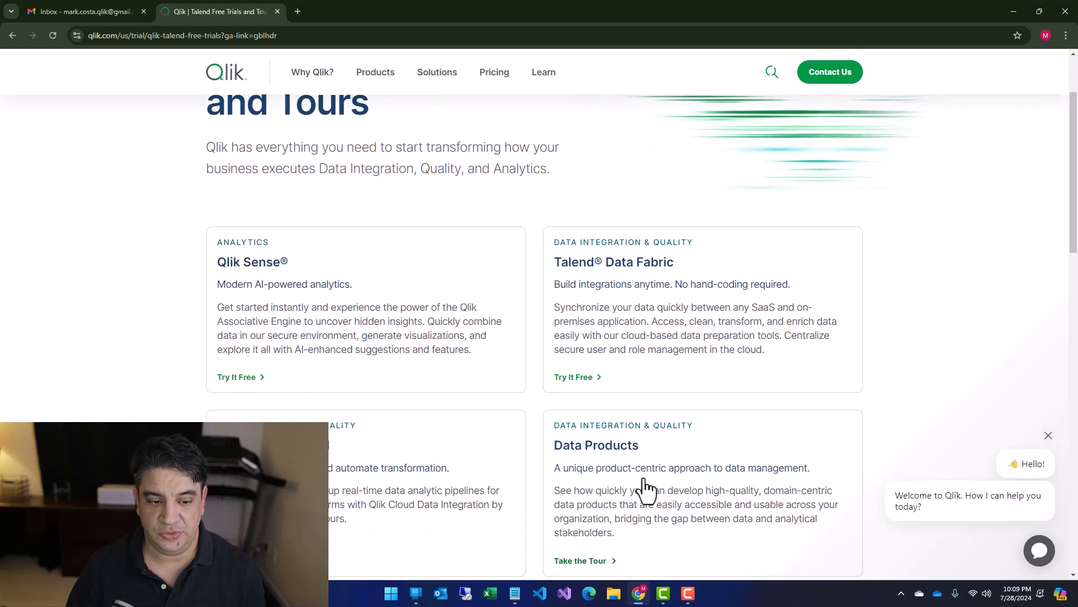
mouse_move(602, 306)
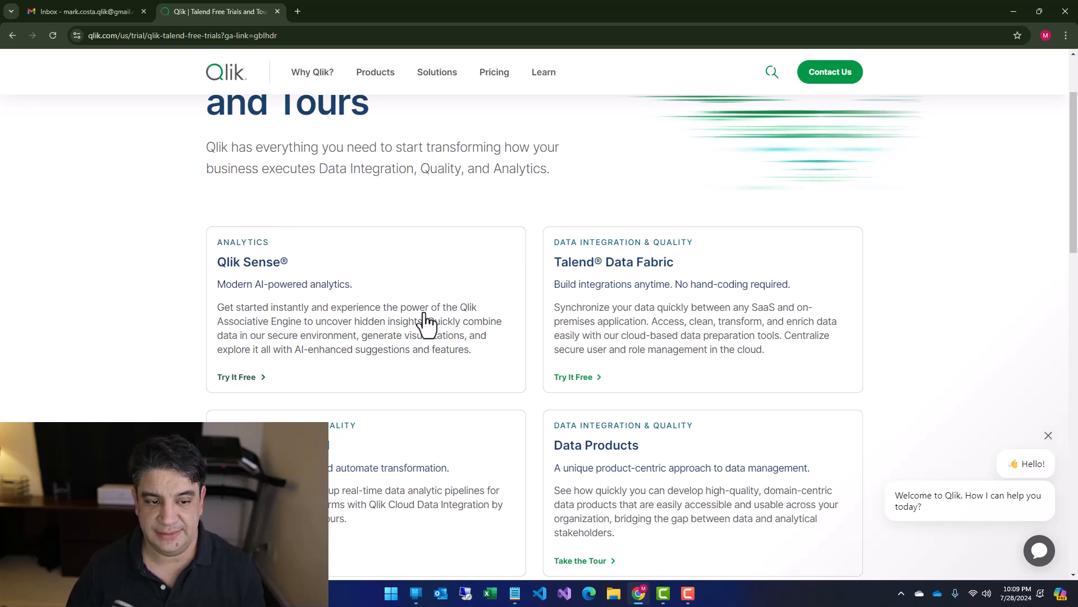
Step: Fill in the Qlik Sense trial form with first name 'Mar' and activate the trial
left_click(237, 377)
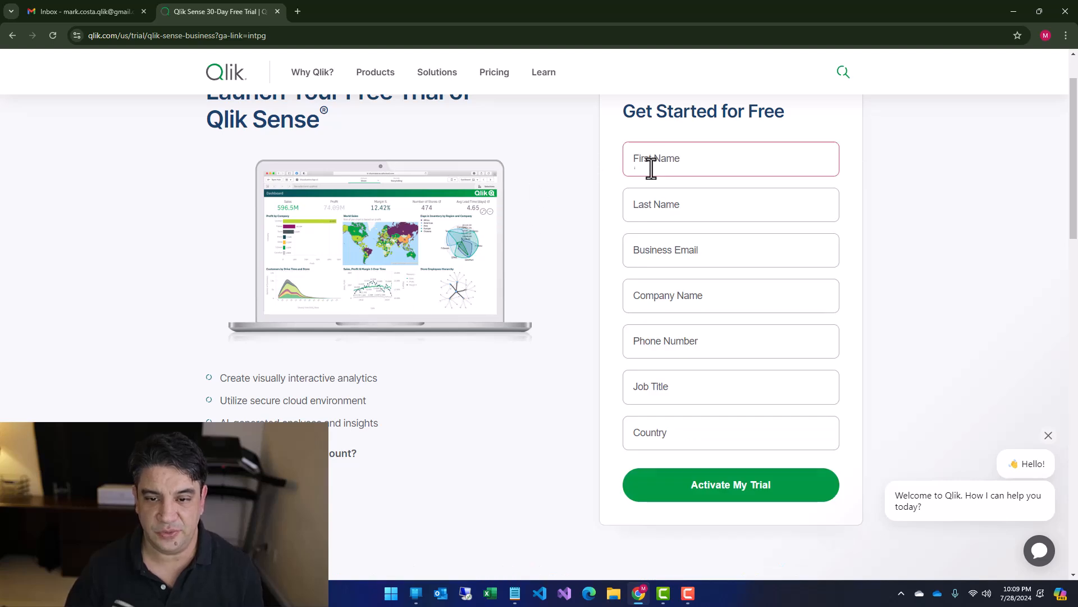
type("Mar")
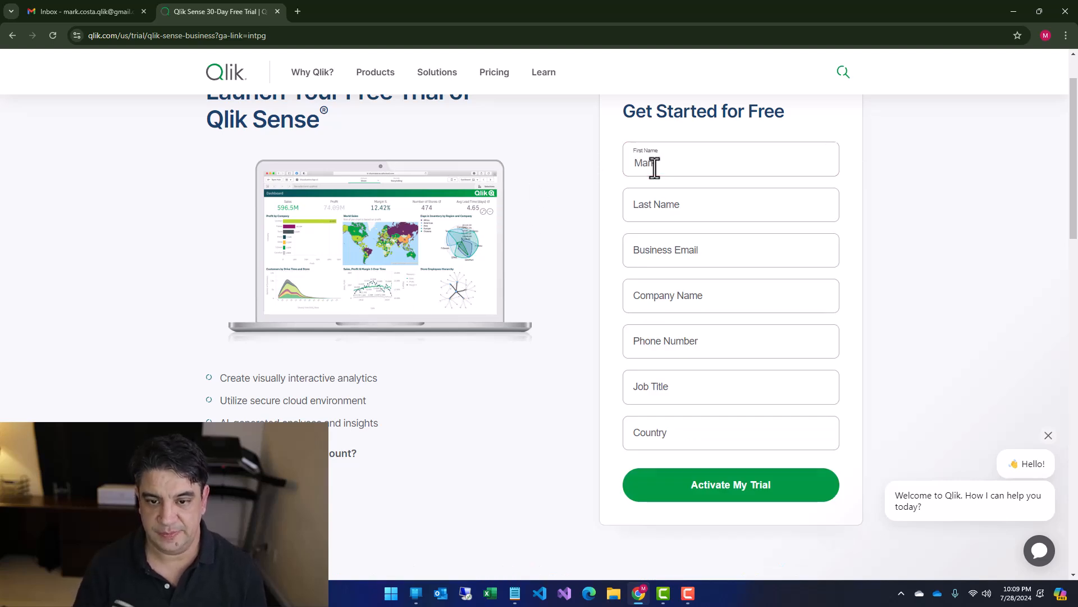
left_click(730, 204)
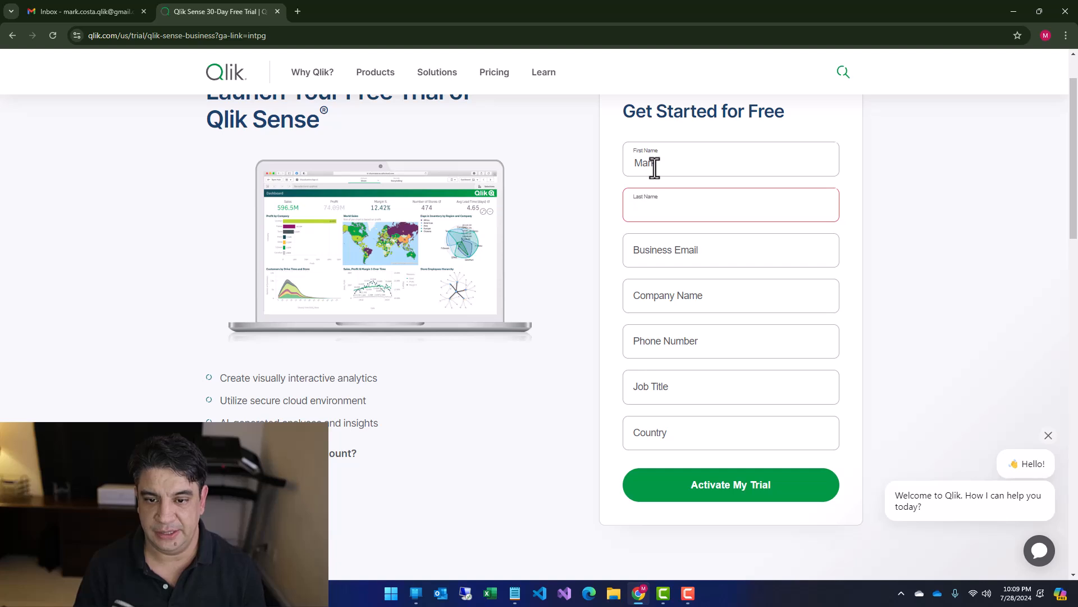
scroll("down", 3)
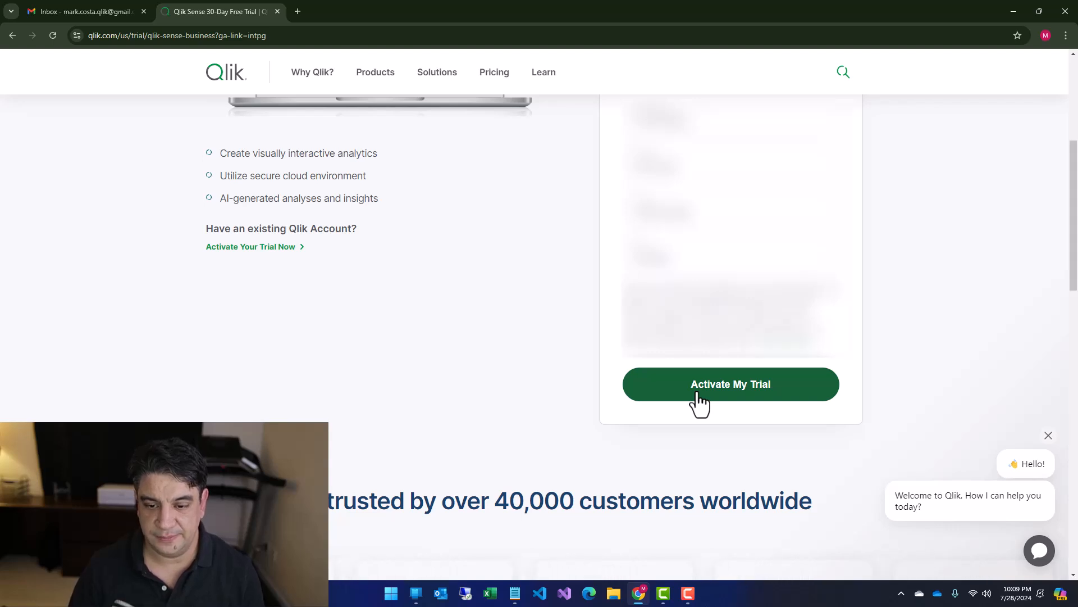
left_click(730, 384)
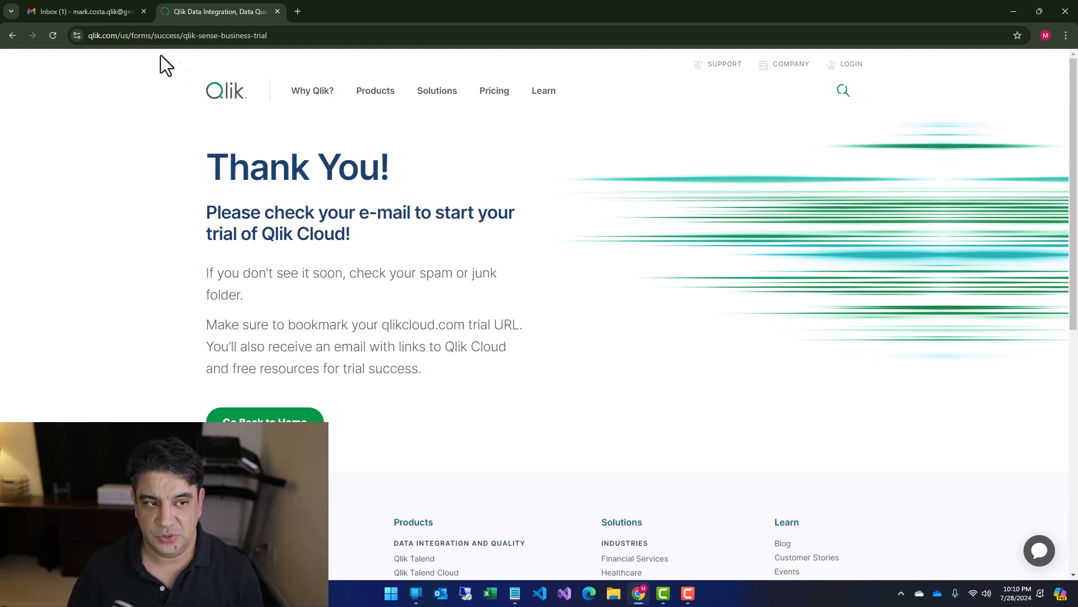
mouse_move(82, 12)
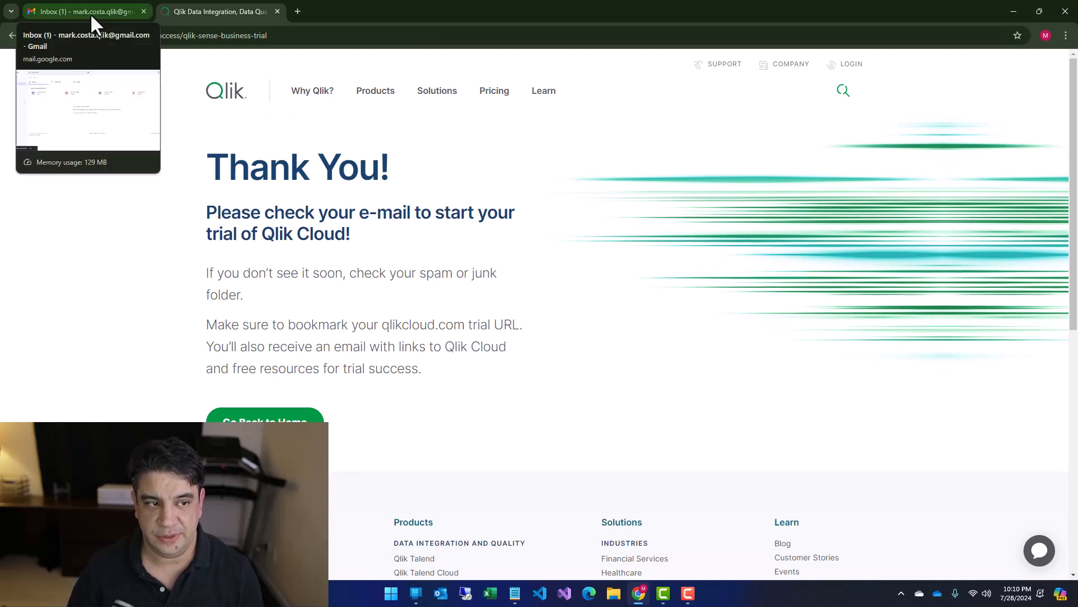
Step: Open the Welcome to Qlik Cloud email in Gmail and follow Let's get started
left_click(82, 12)
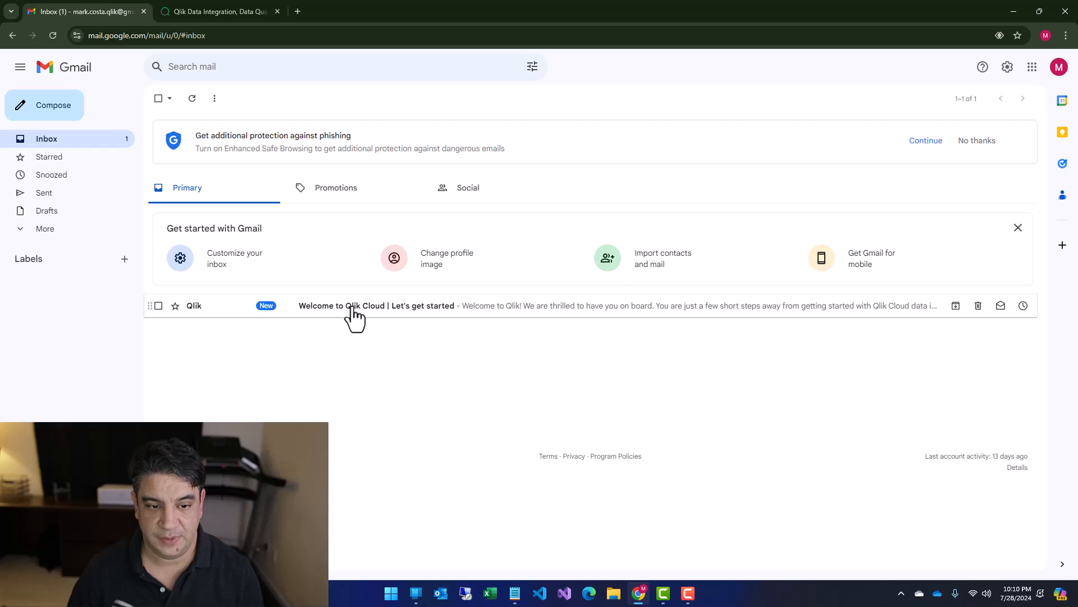
left_click(377, 305)
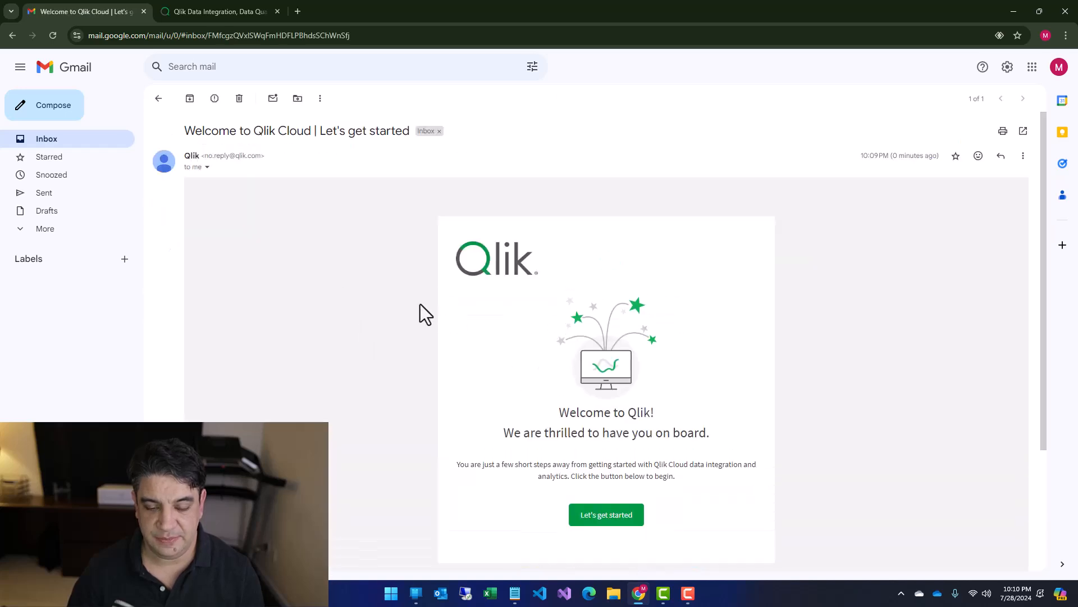
scroll("down", 3)
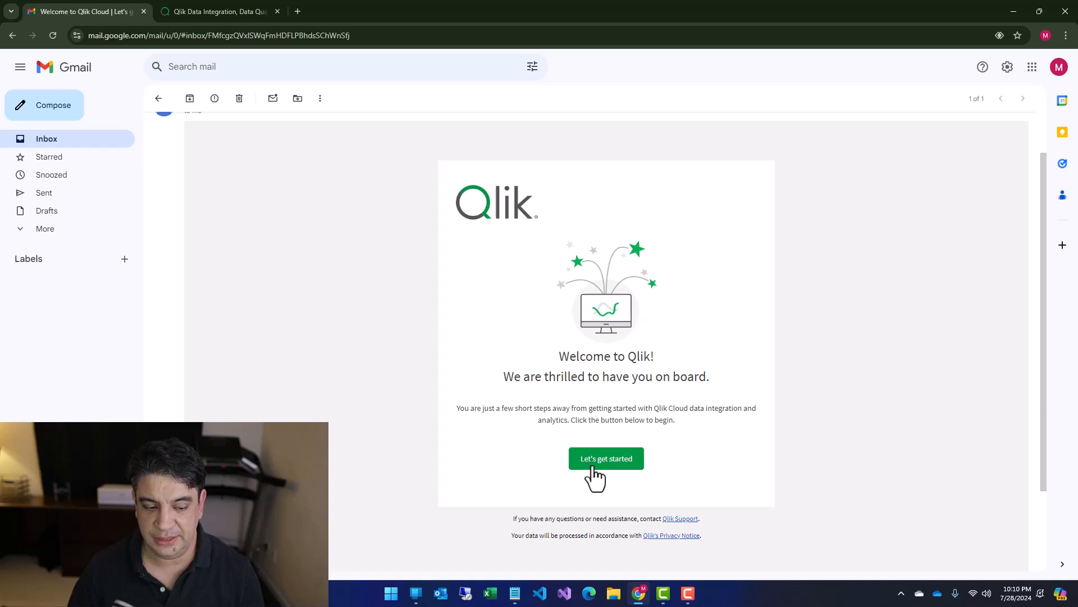
left_click(605, 458)
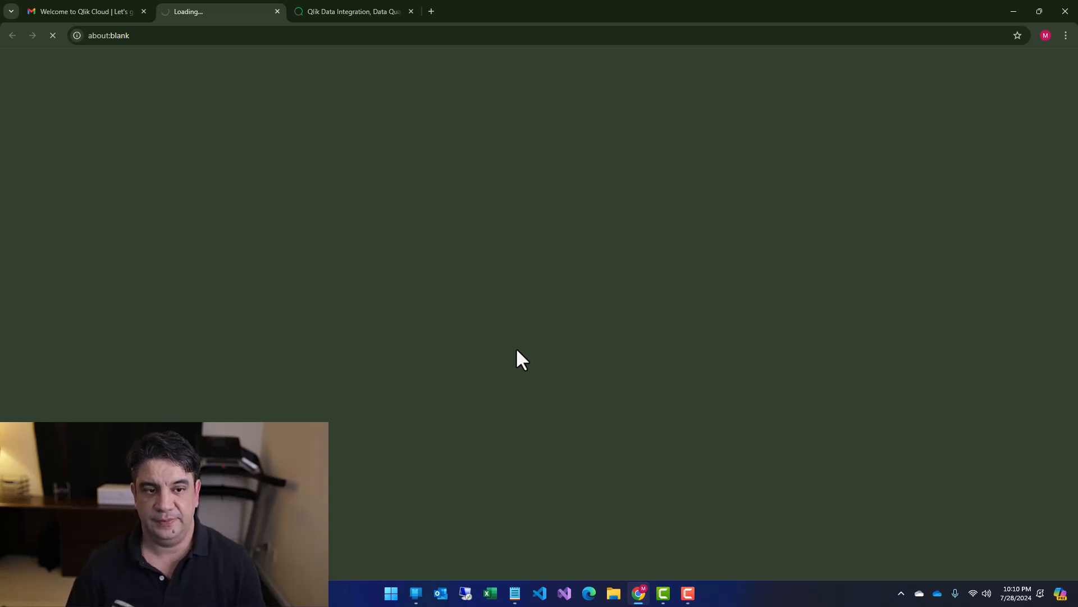
mouse_move(497, 305)
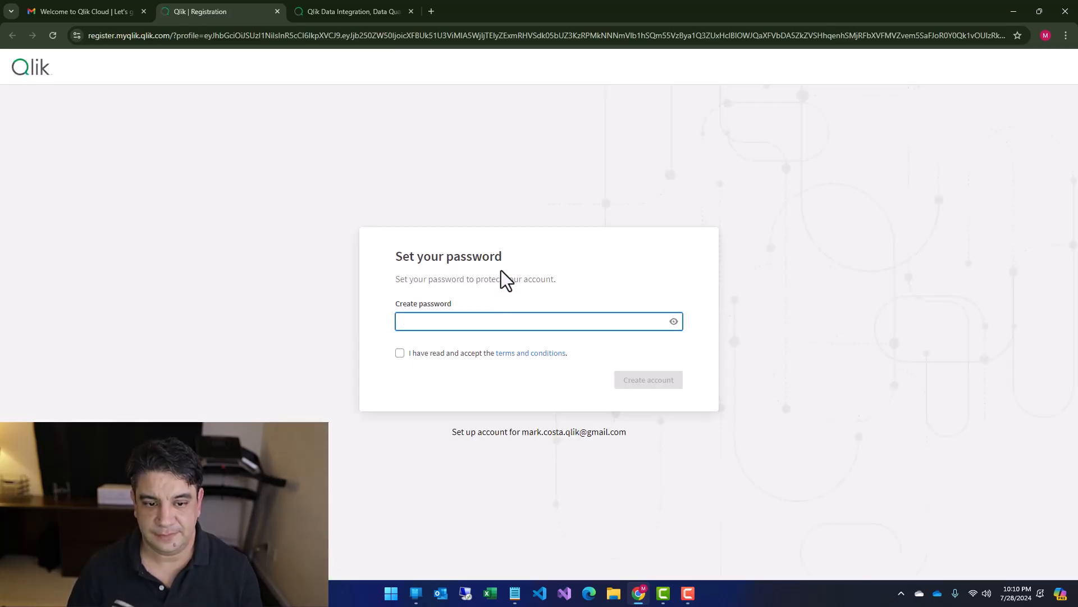
Step: Paste a password into the Create password field
right_click(539, 321)
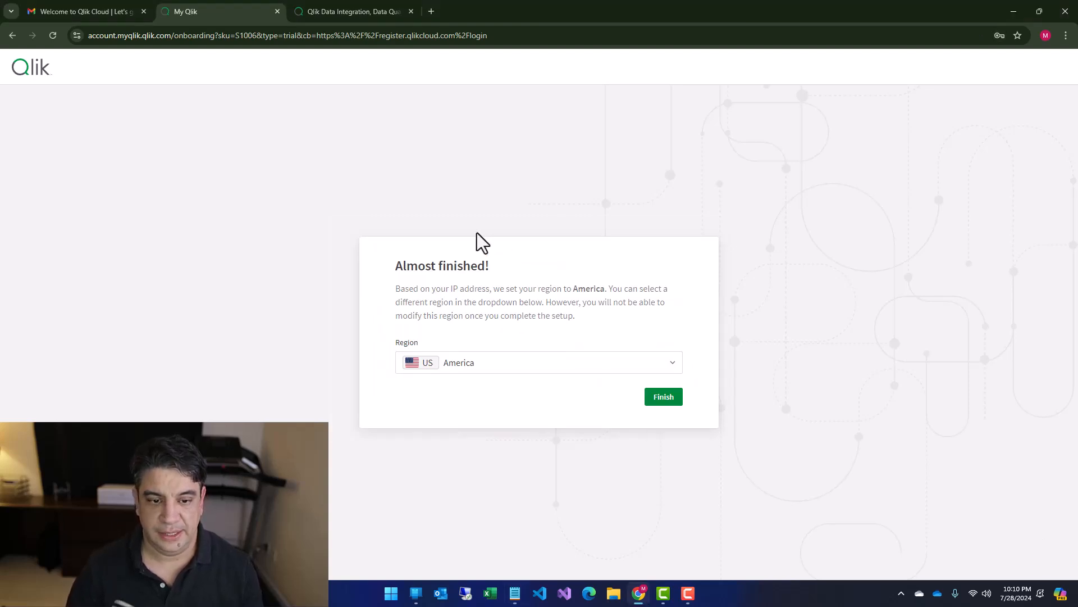
Step: Select America as the region and finish onboarding
left_click(538, 362)
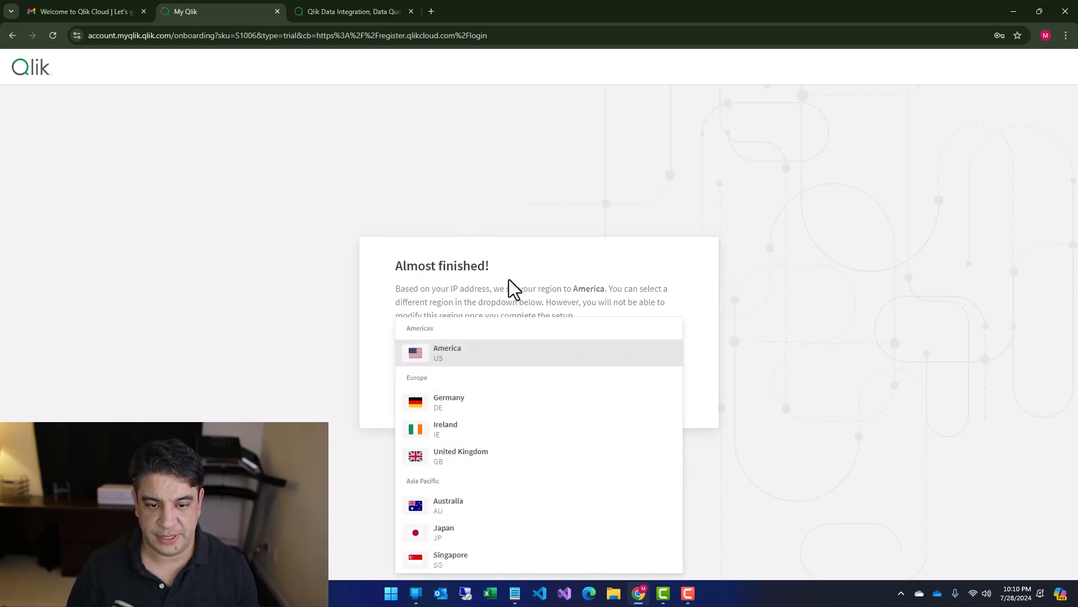
left_click(447, 352)
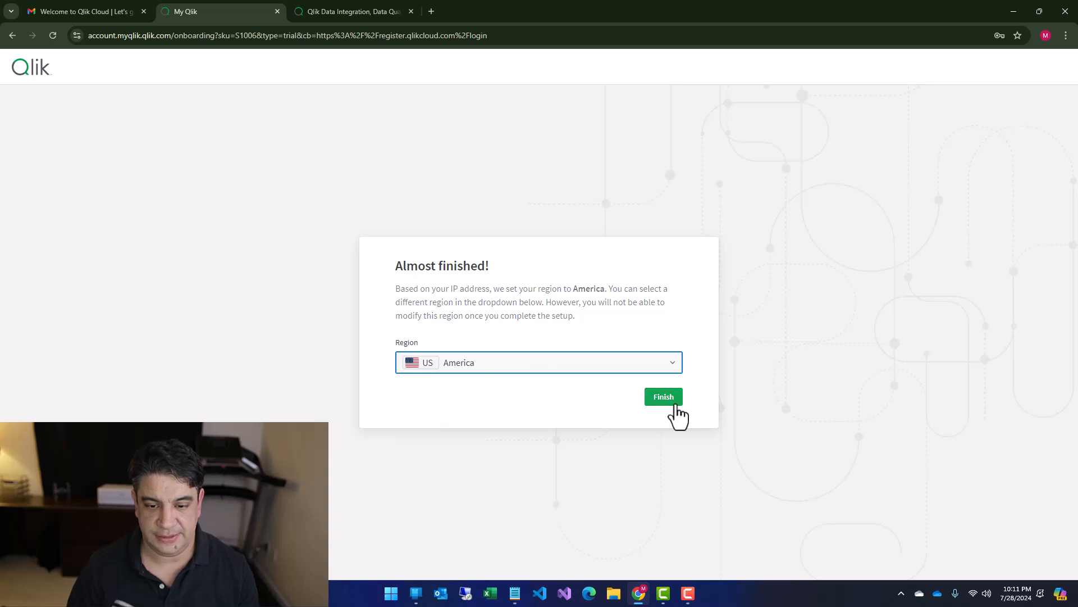
left_click(662, 396)
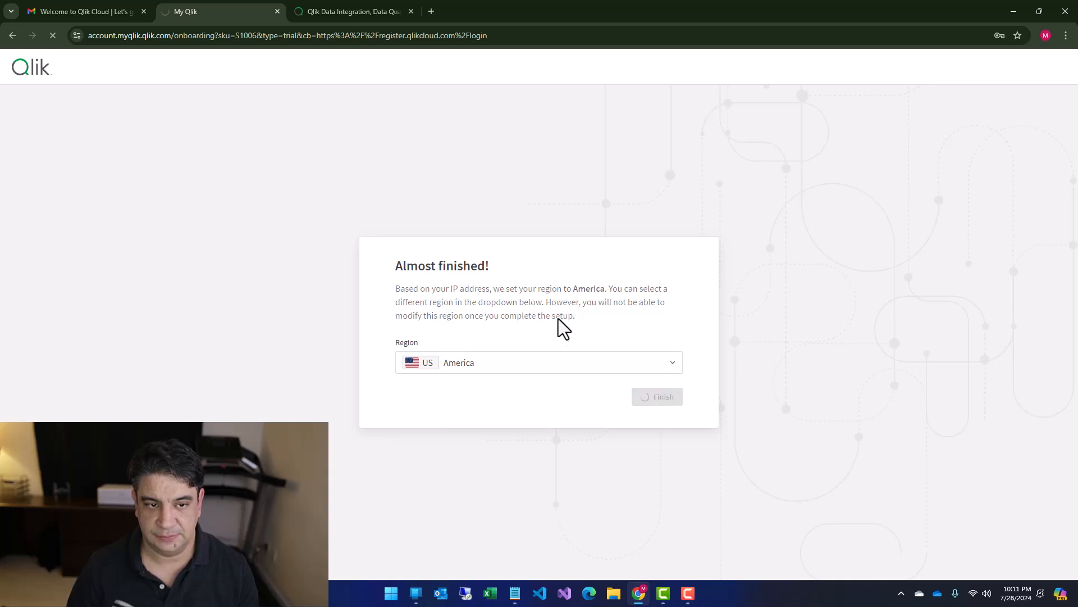
left_click(655, 396)
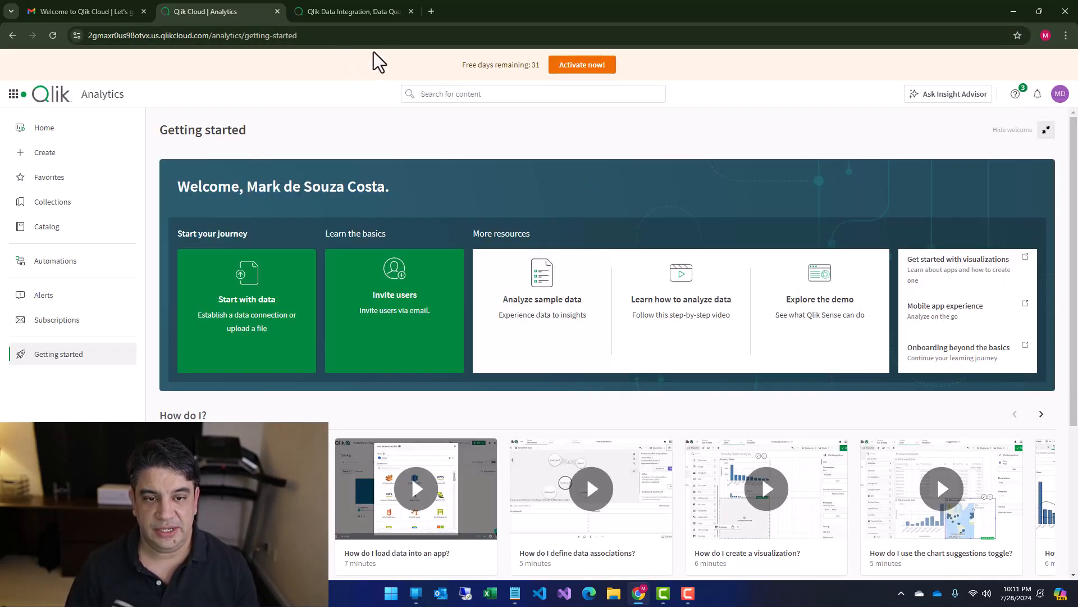
Step: Save the Getting started page to All Bookmarks
left_click(179, 35)
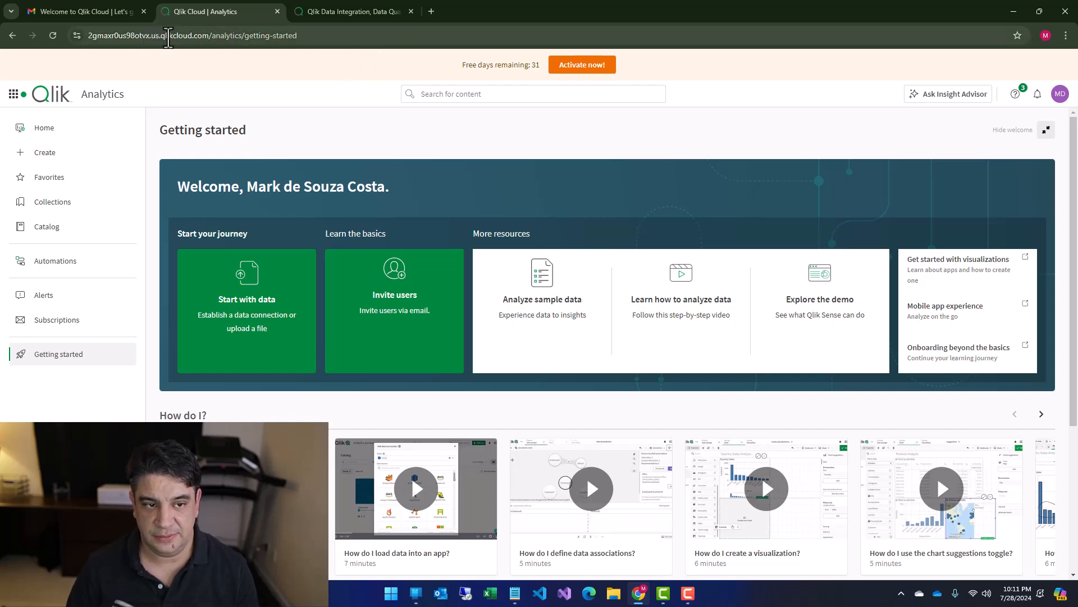
left_click(1017, 35)
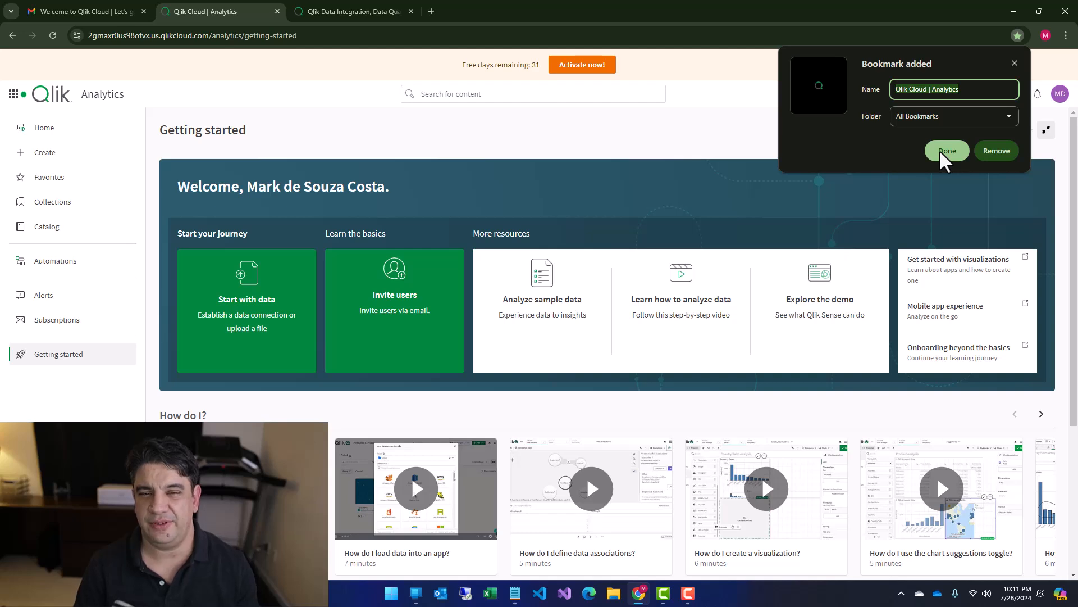
mouse_move(941, 131)
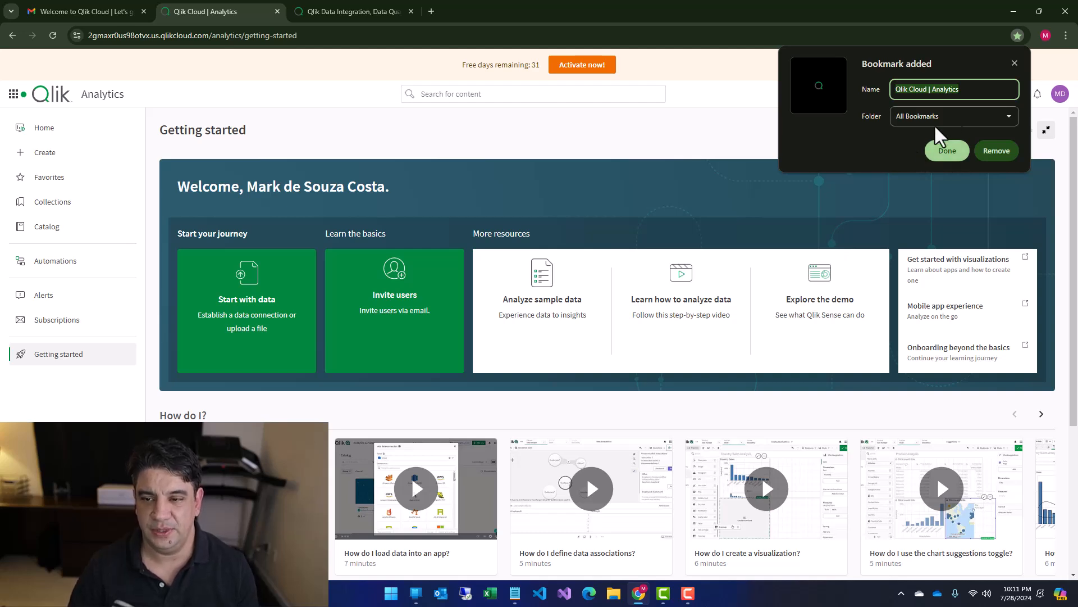
left_click(947, 151)
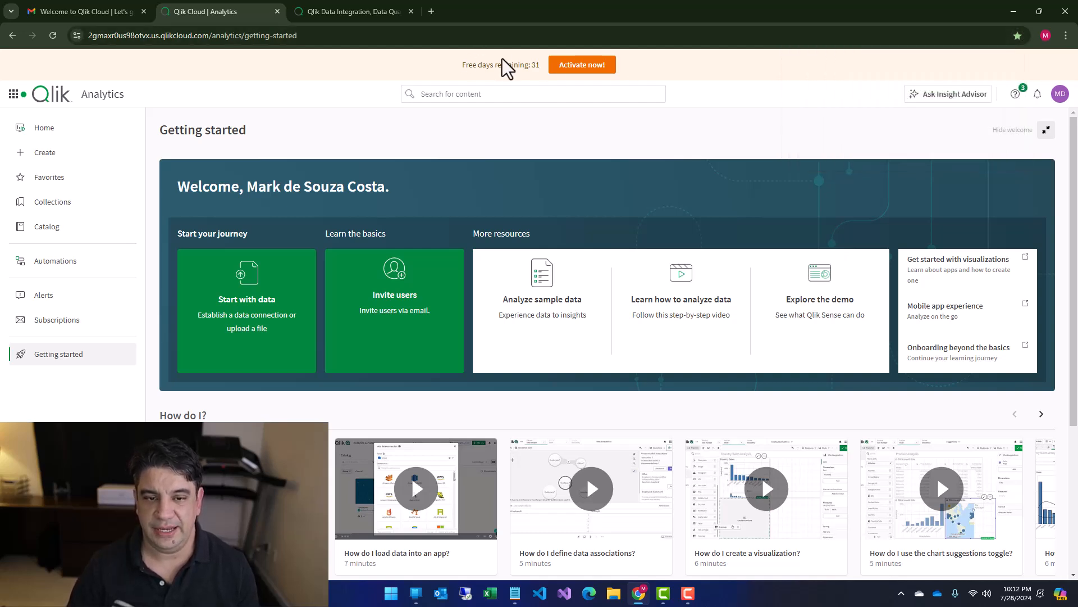